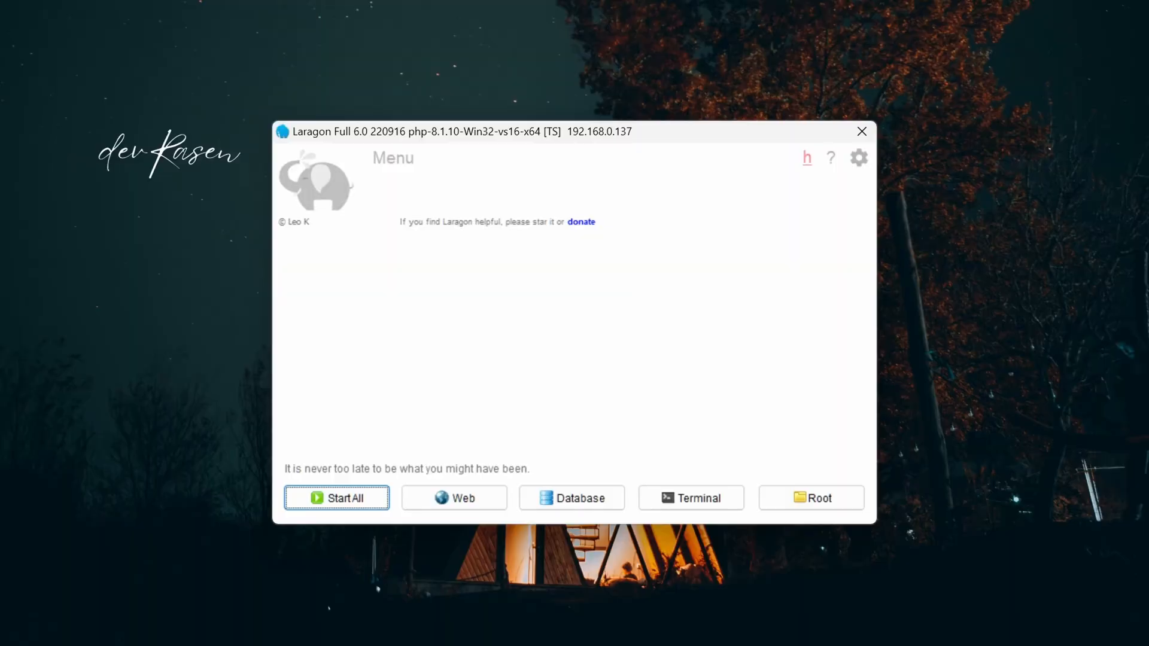
Start Apache and MySQL, then begin naming a new WordPress quick app 'Tst'.
click(337, 497)
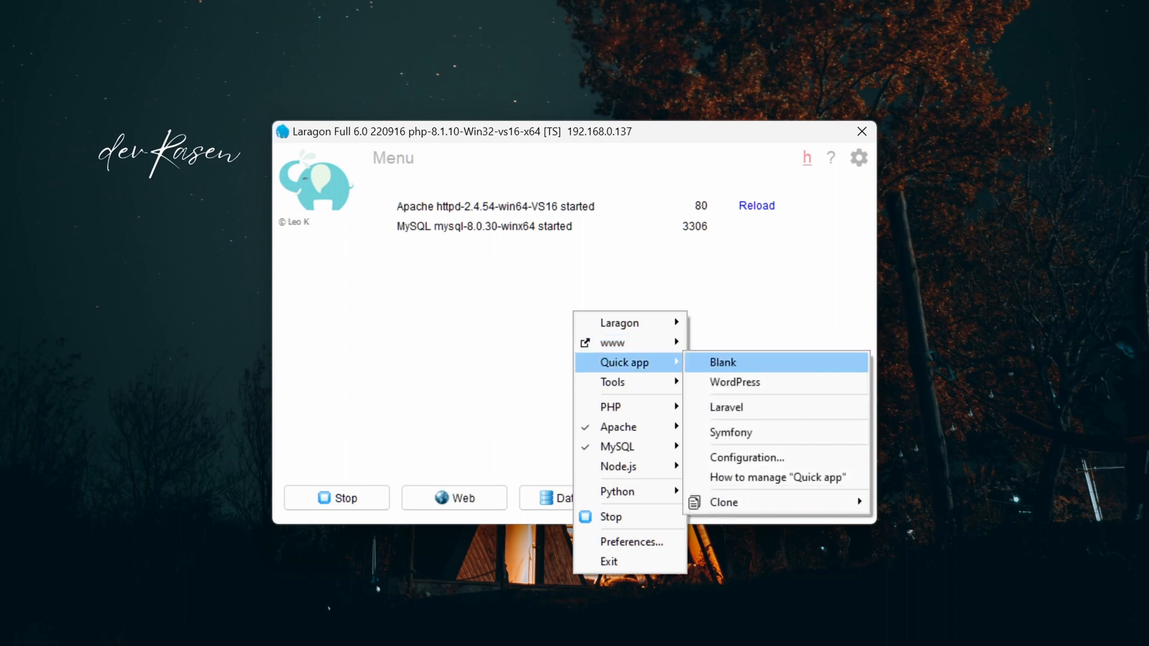
click(733, 382)
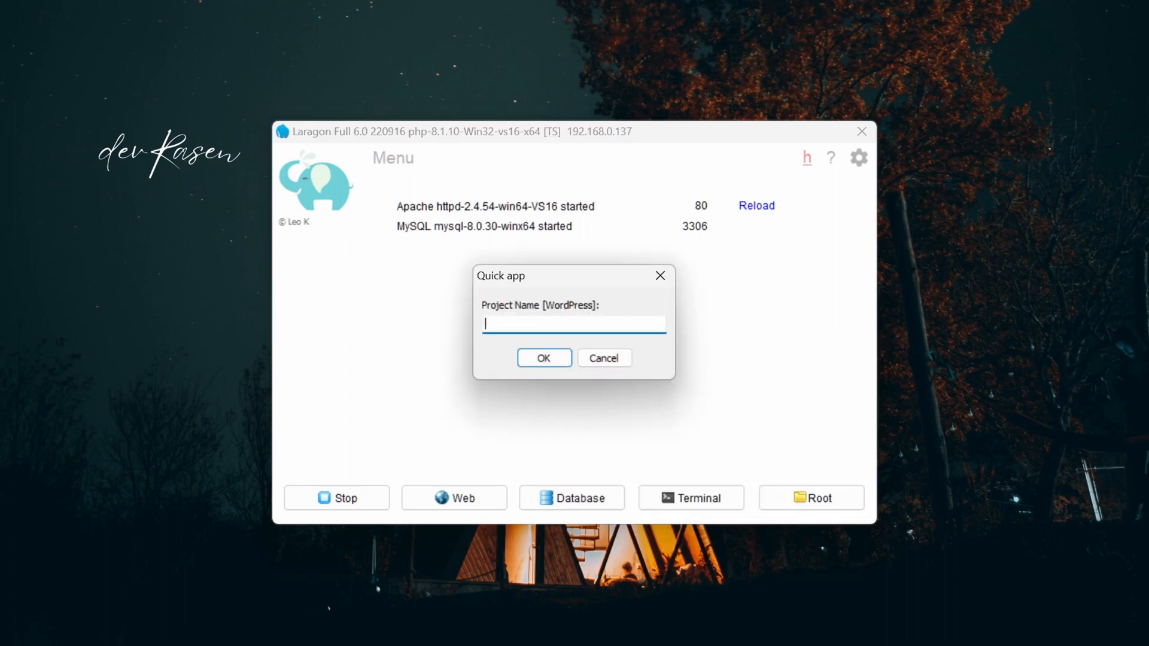
text(Tst)
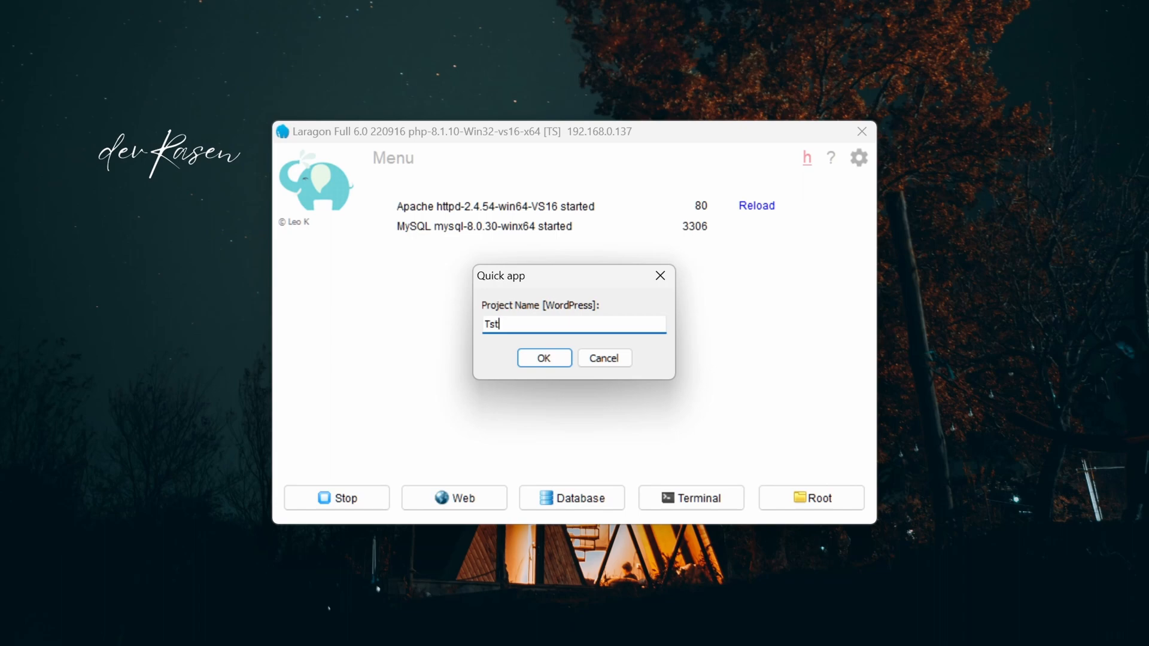
mouse_move(604, 358)
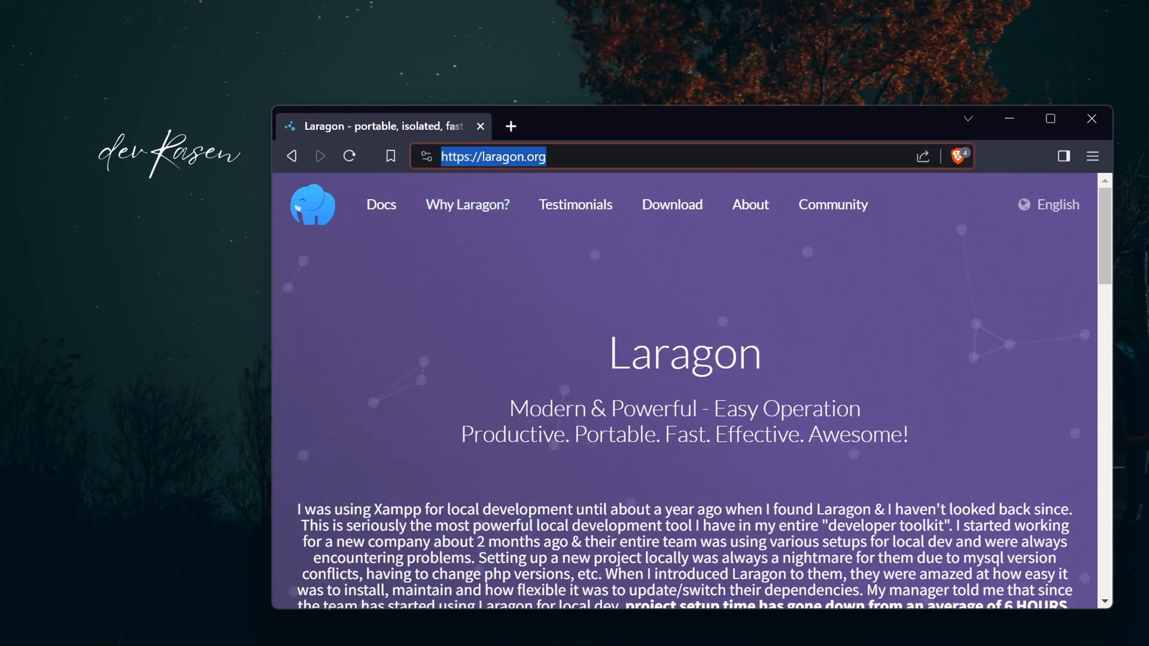
mouse_move(671, 205)
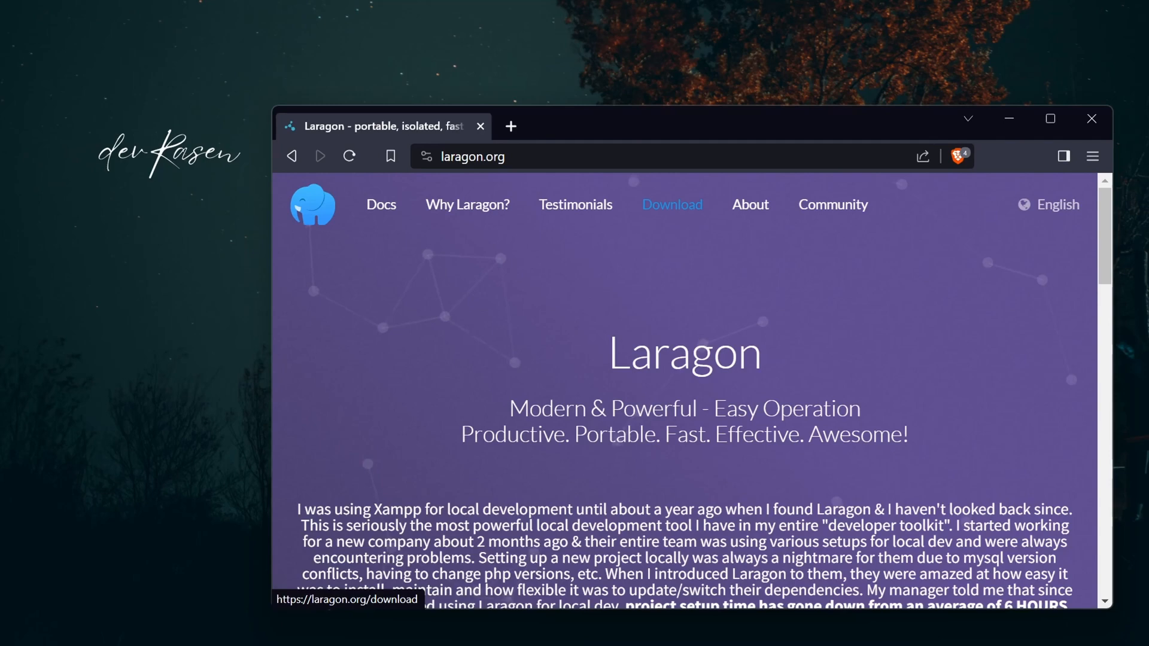
Download the full Laragon installer from laragon.org into Downloads.
click(670, 205)
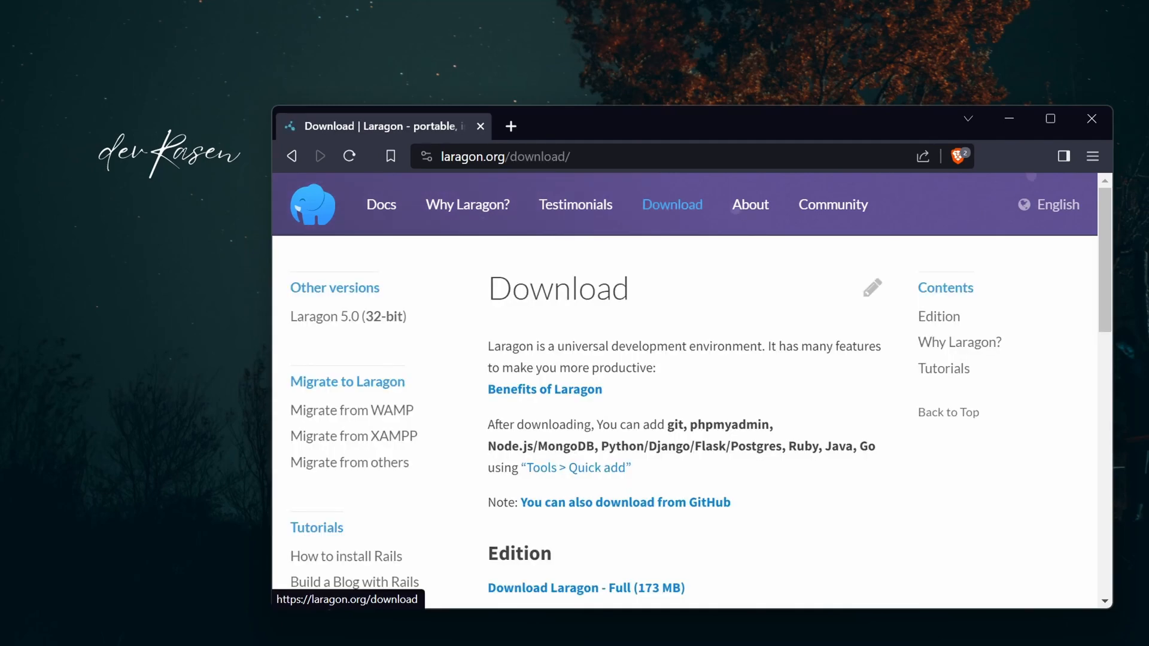
scroll(down, 3)
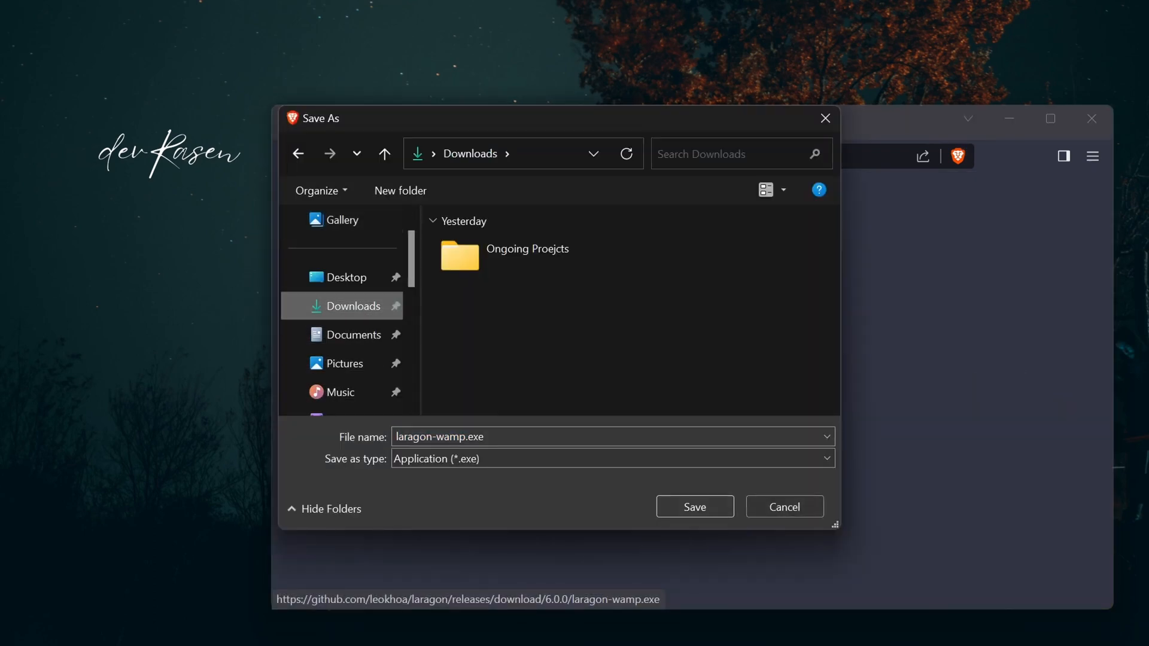
click(693, 506)
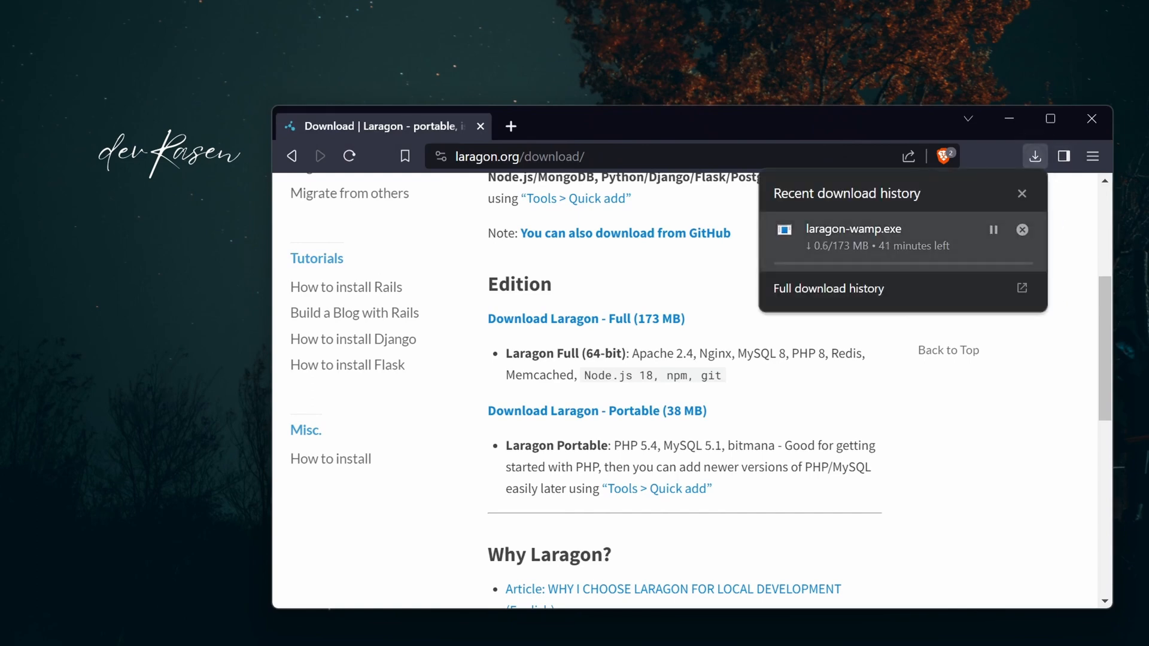
Run laragon-wamp.exe from the Downloads folder.
click(828, 288)
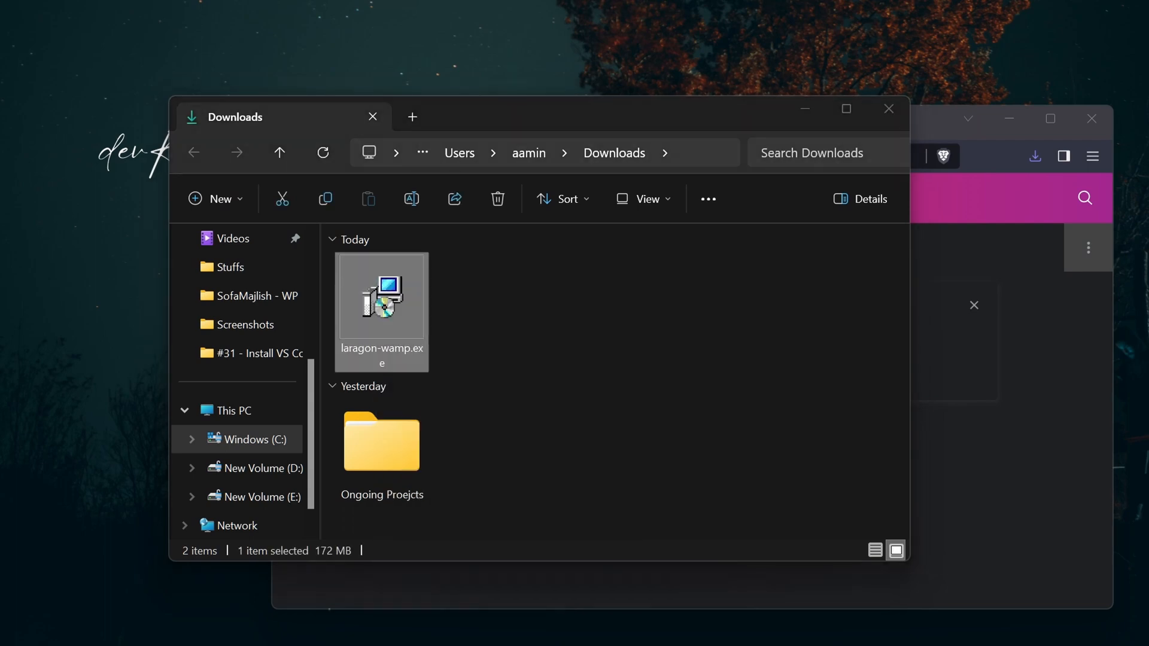
double_click(381, 296)
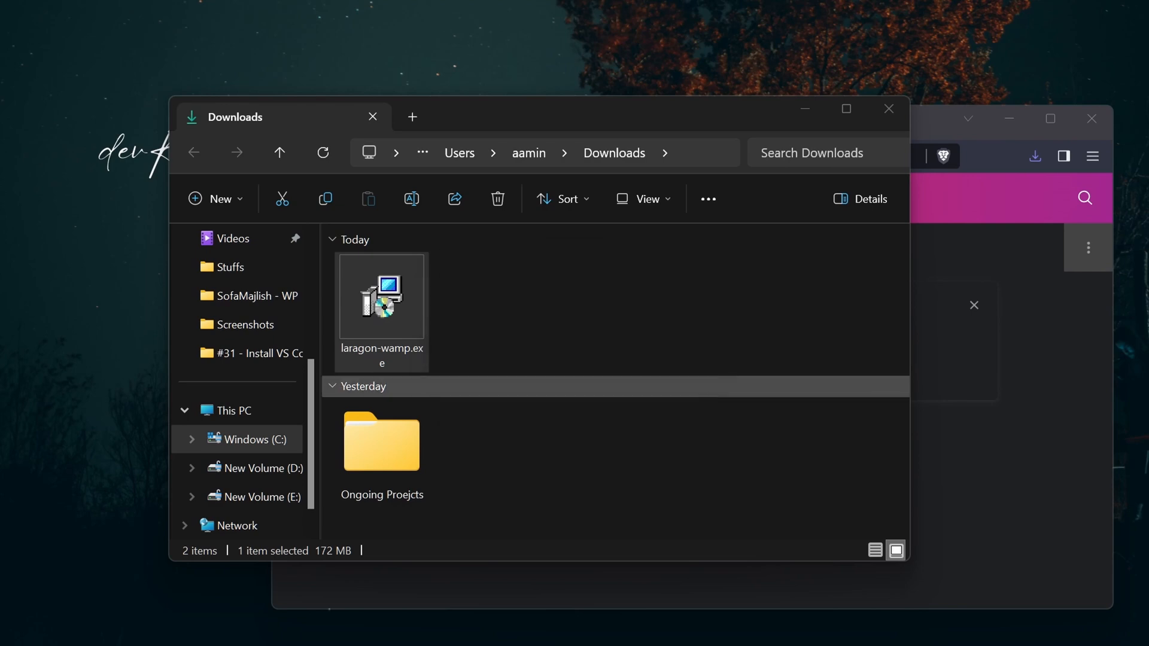
double_click(381, 297)
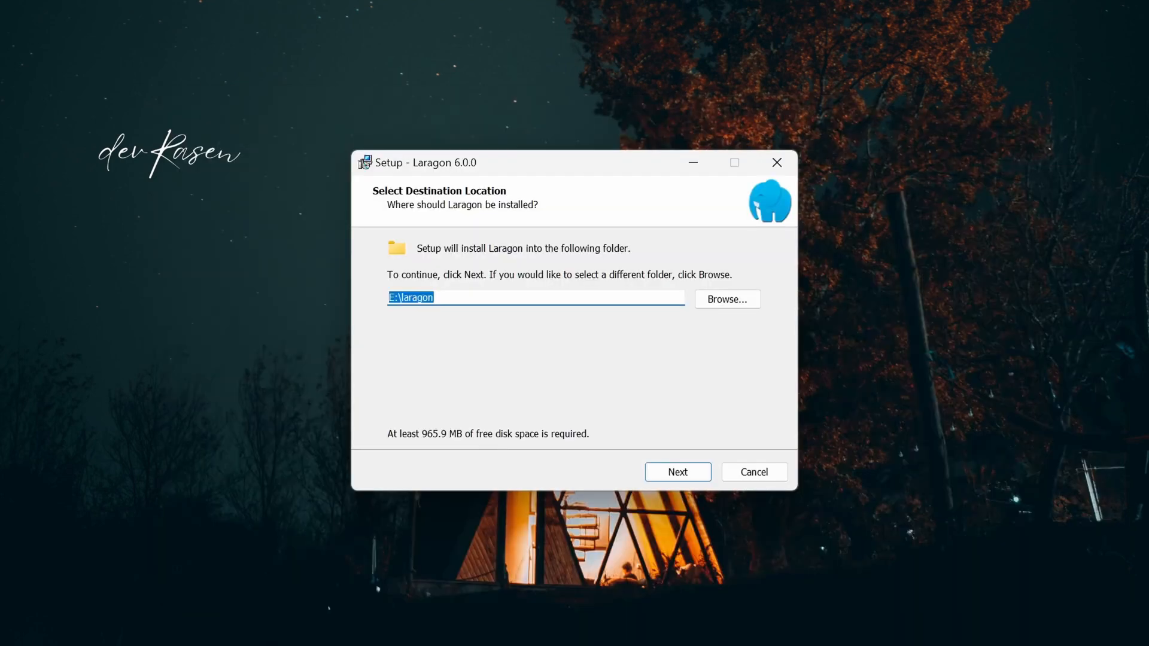
Install Laragon to E:\laragon, keeping auto start, virtual hosts and right-click menu enabled.
click(726, 299)
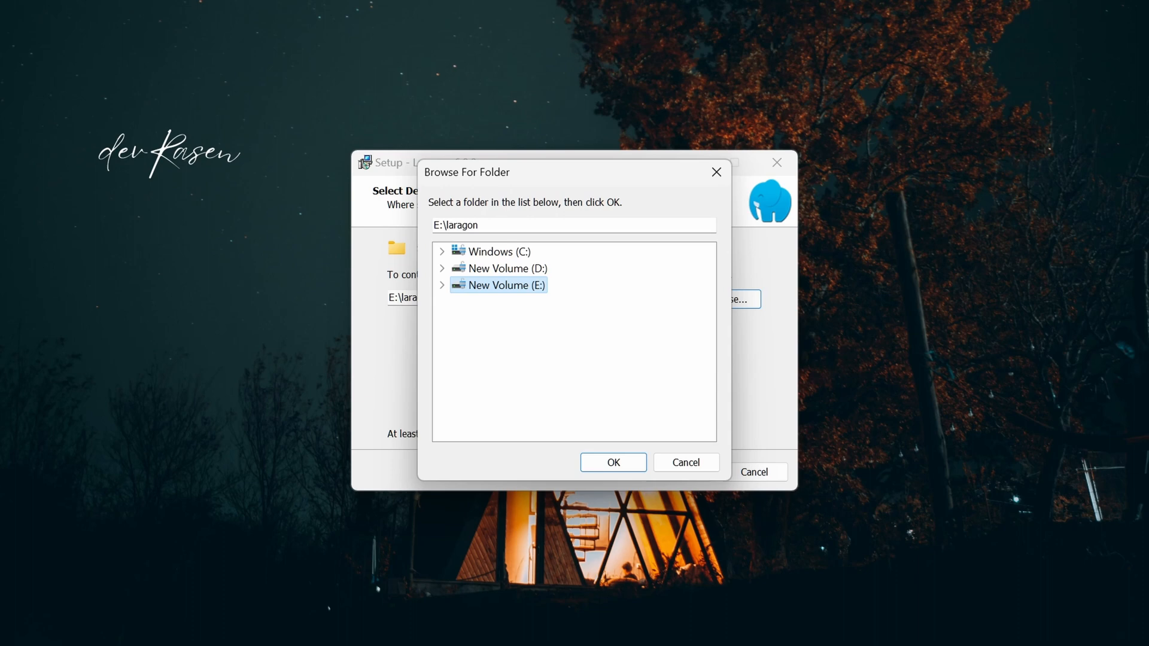
click(613, 463)
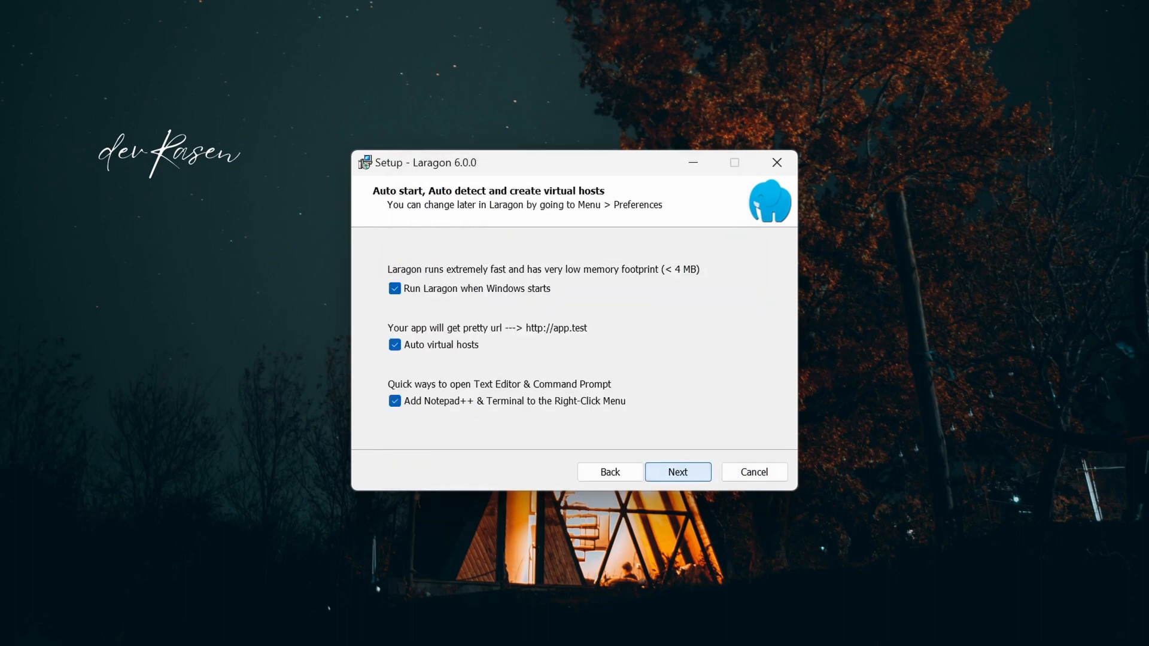
click(676, 472)
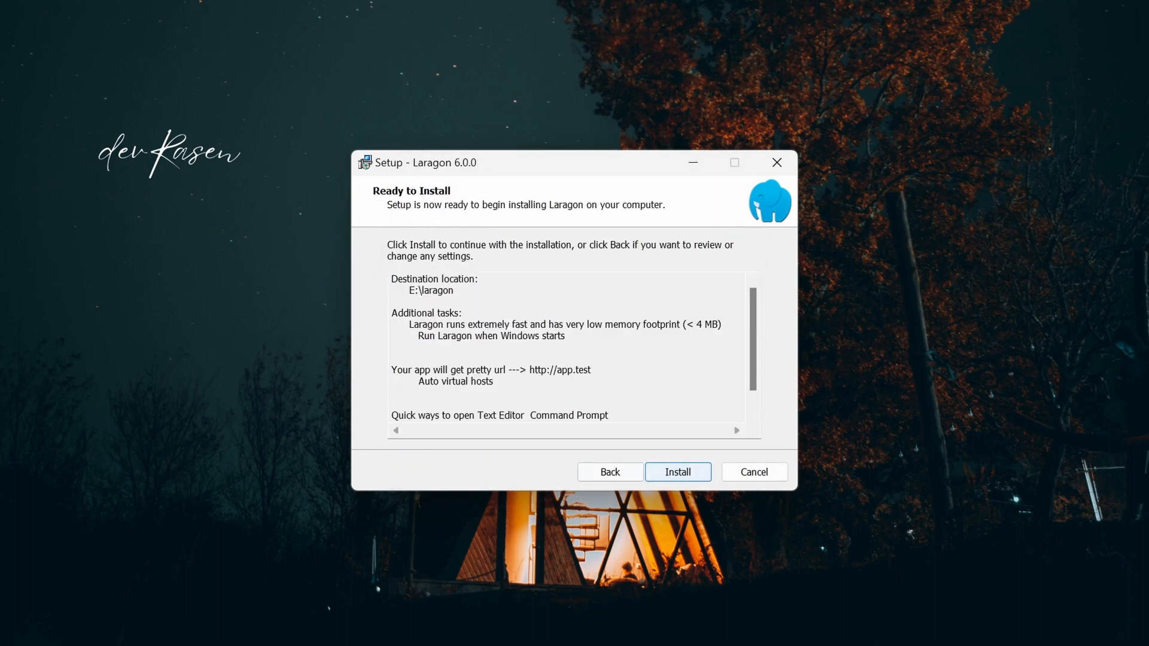
click(416, 624)
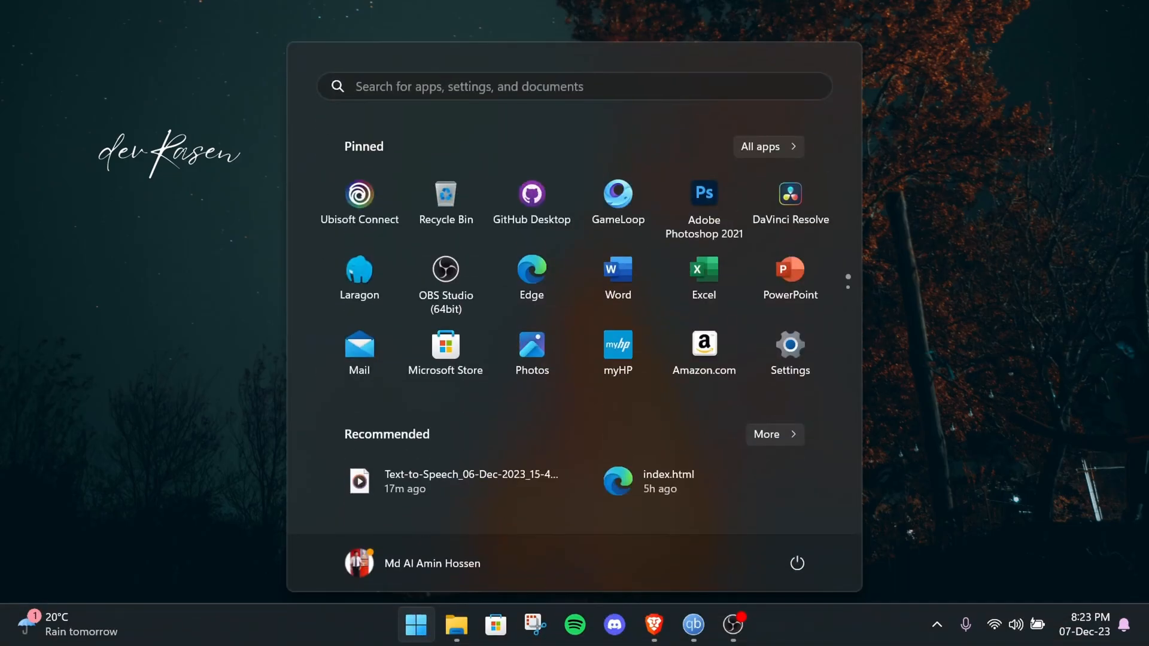
Launch the installed Laragon and start Apache and MySQL with Start All.
click(359, 269)
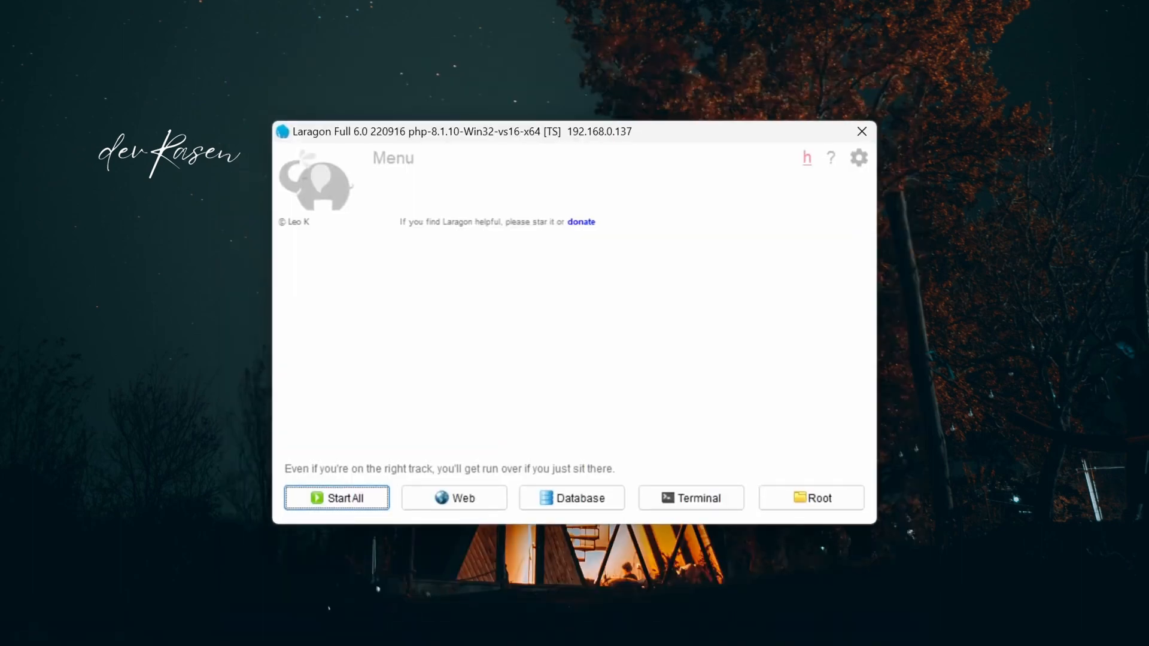
click(336, 498)
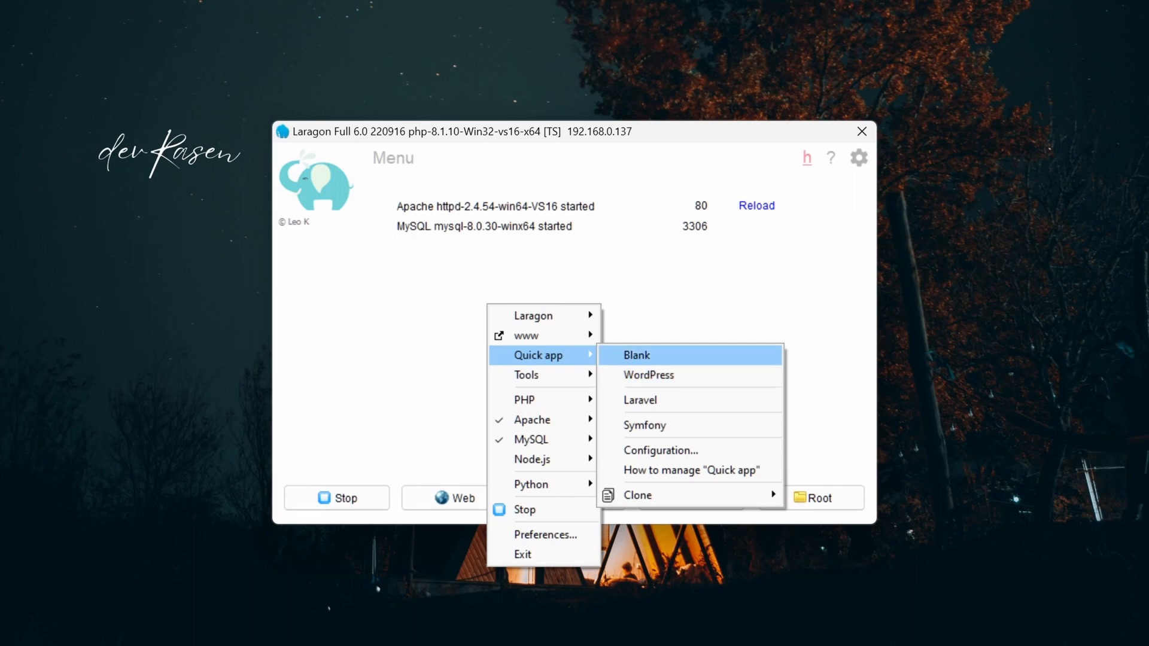
click(648, 374)
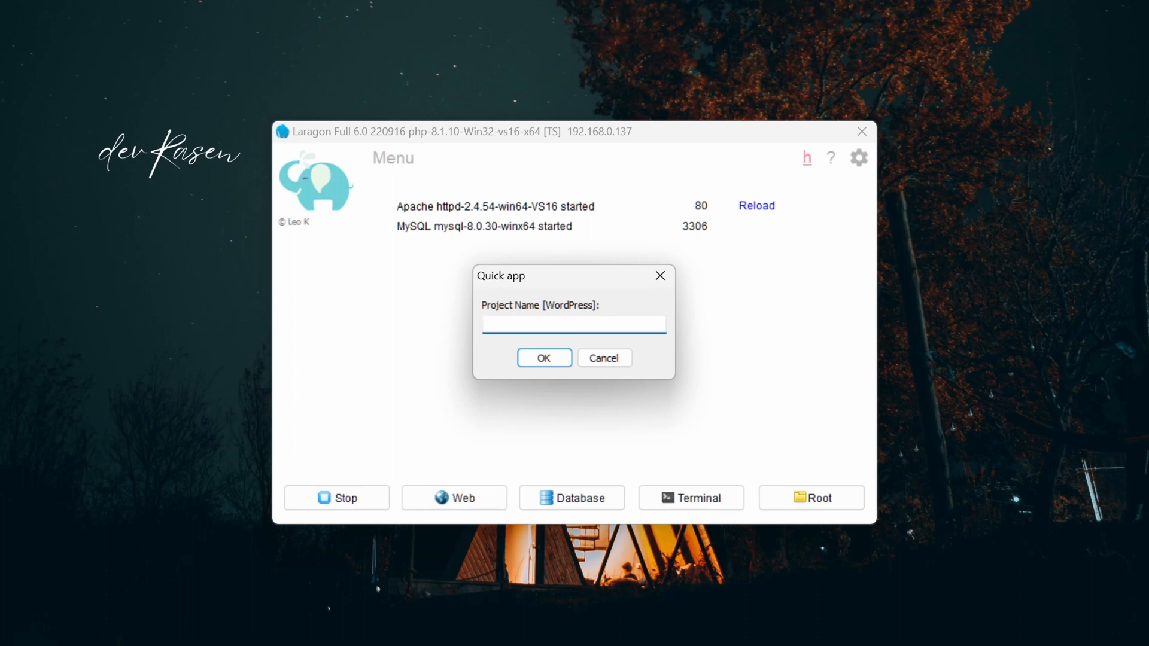
text(TestW)
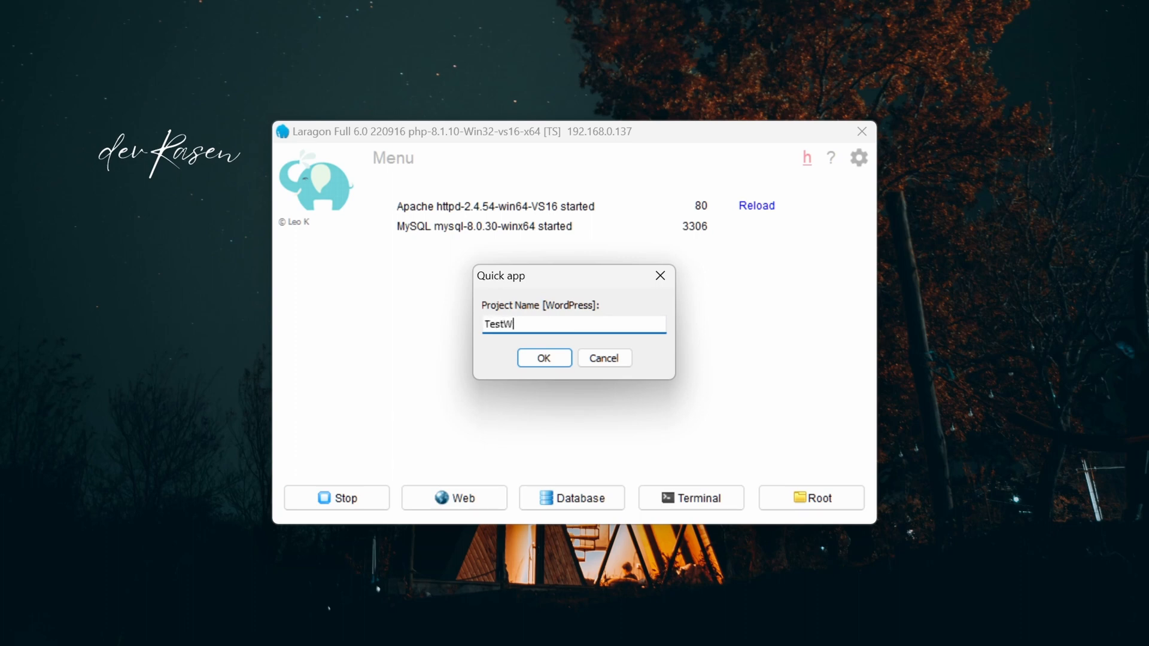
text(P)
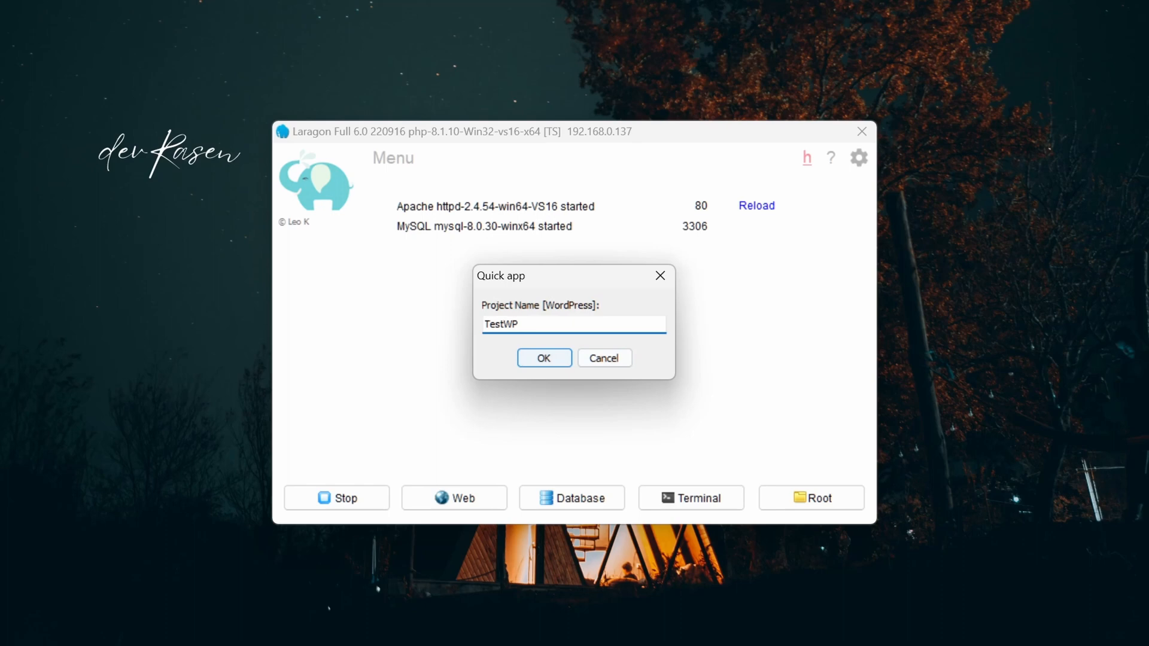
click(543, 358)
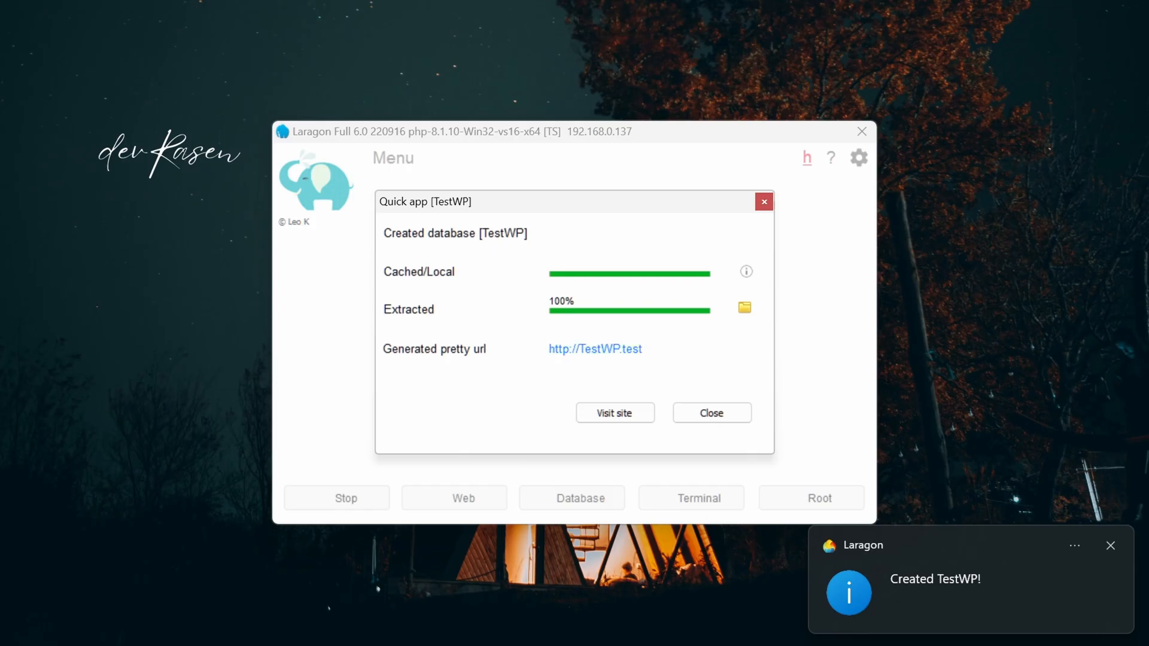
mouse_move(613, 412)
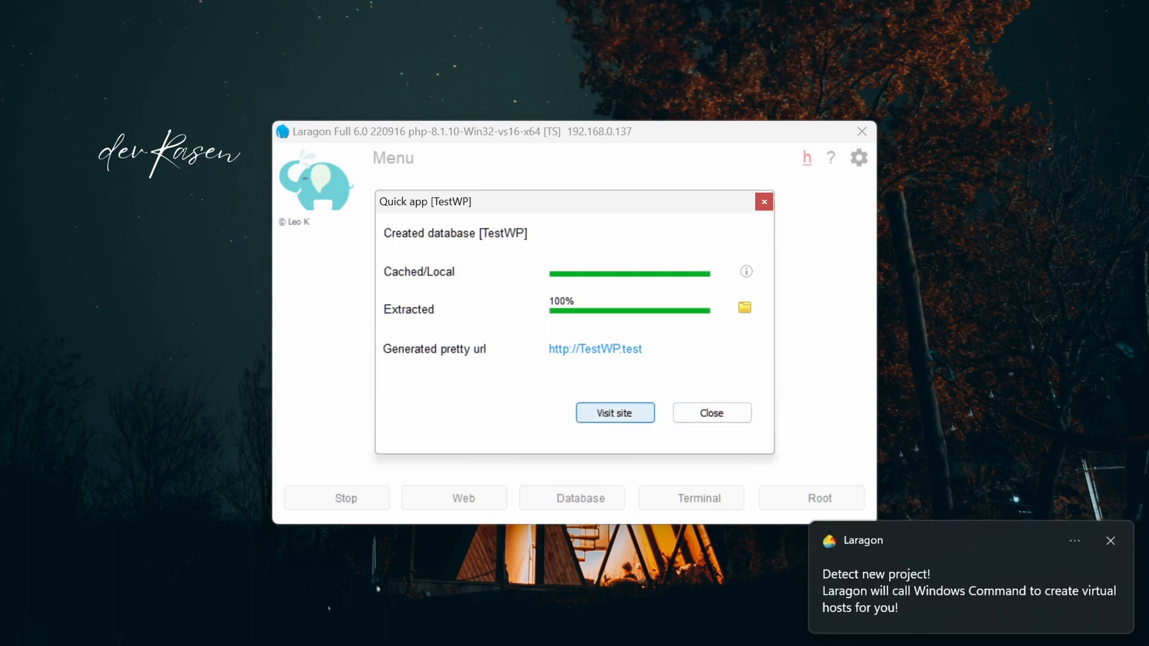
Install WordPress for TestWP with admin devRasen and a gmail.com email address.
click(614, 412)
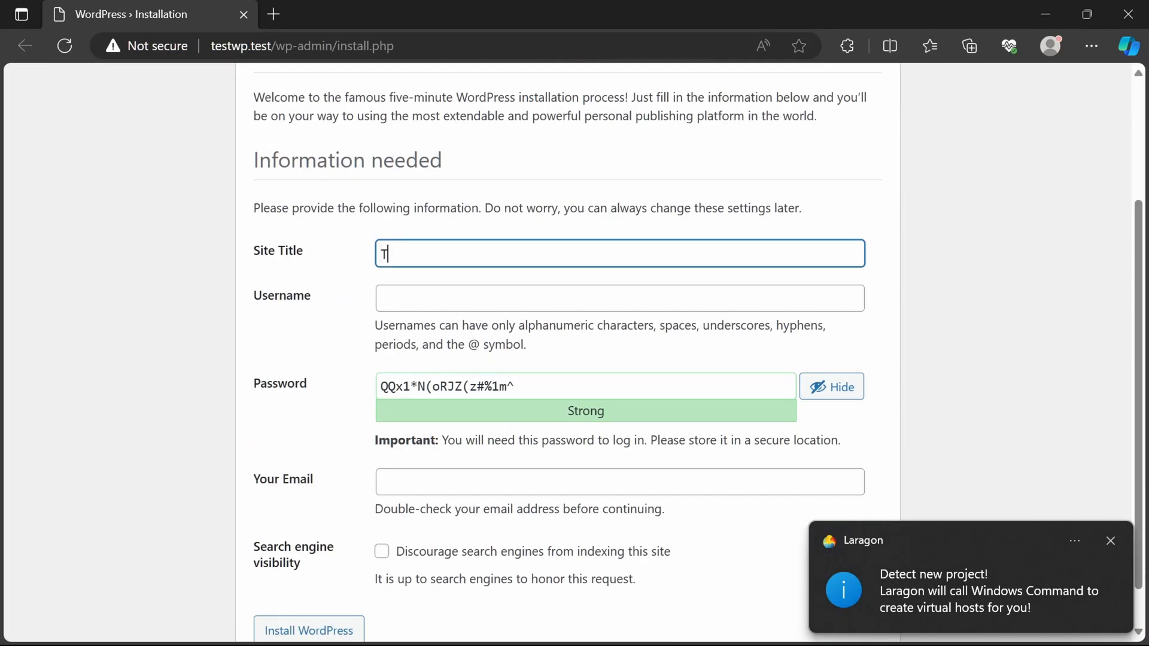
text(estW)
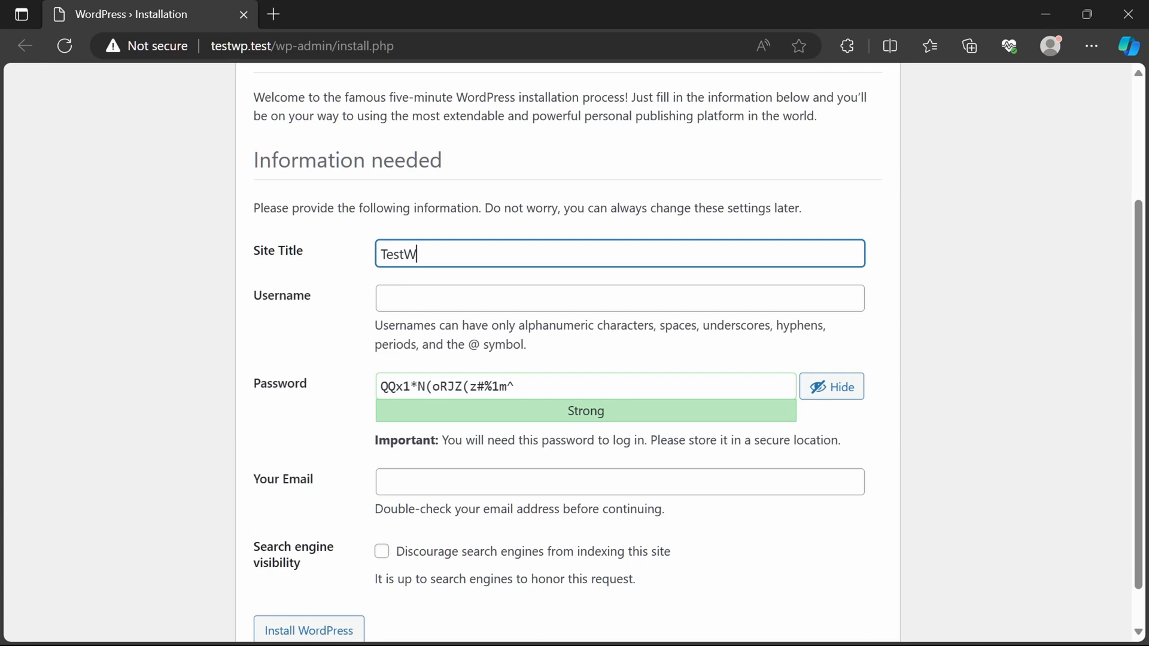
text(devRasen)
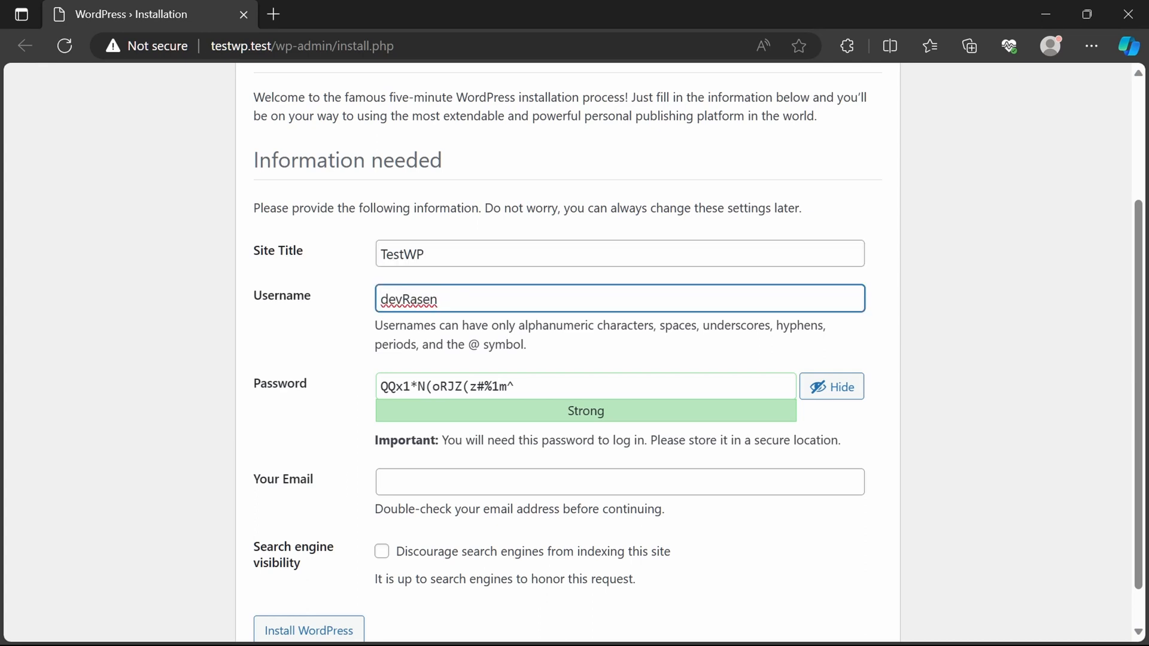
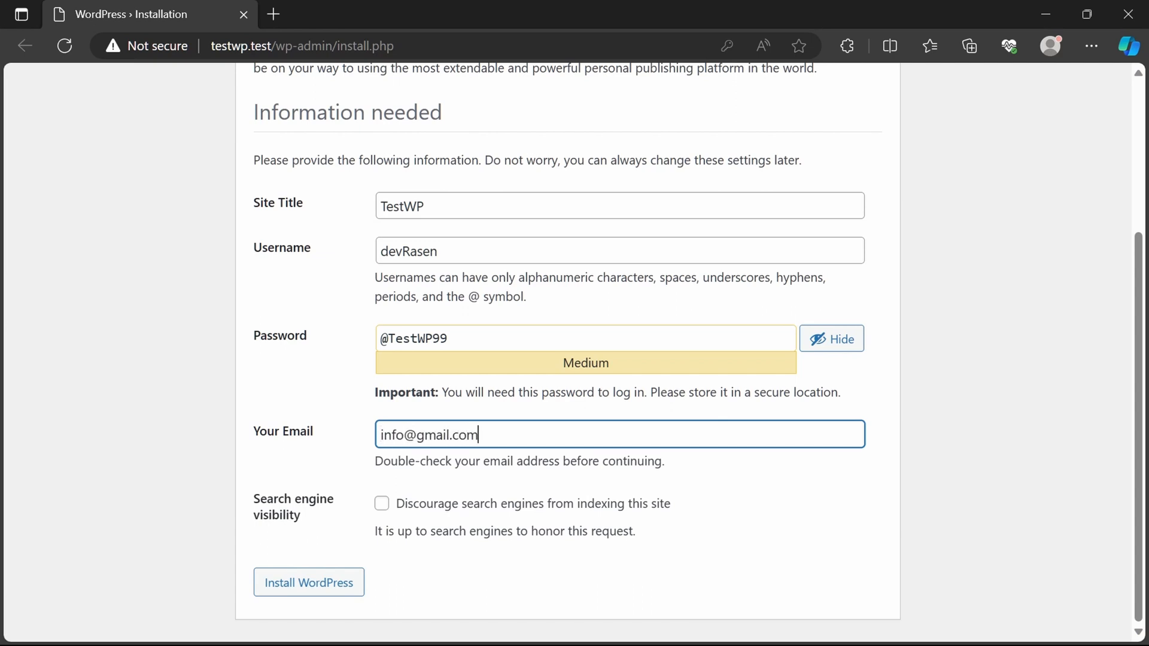
click(309, 582)
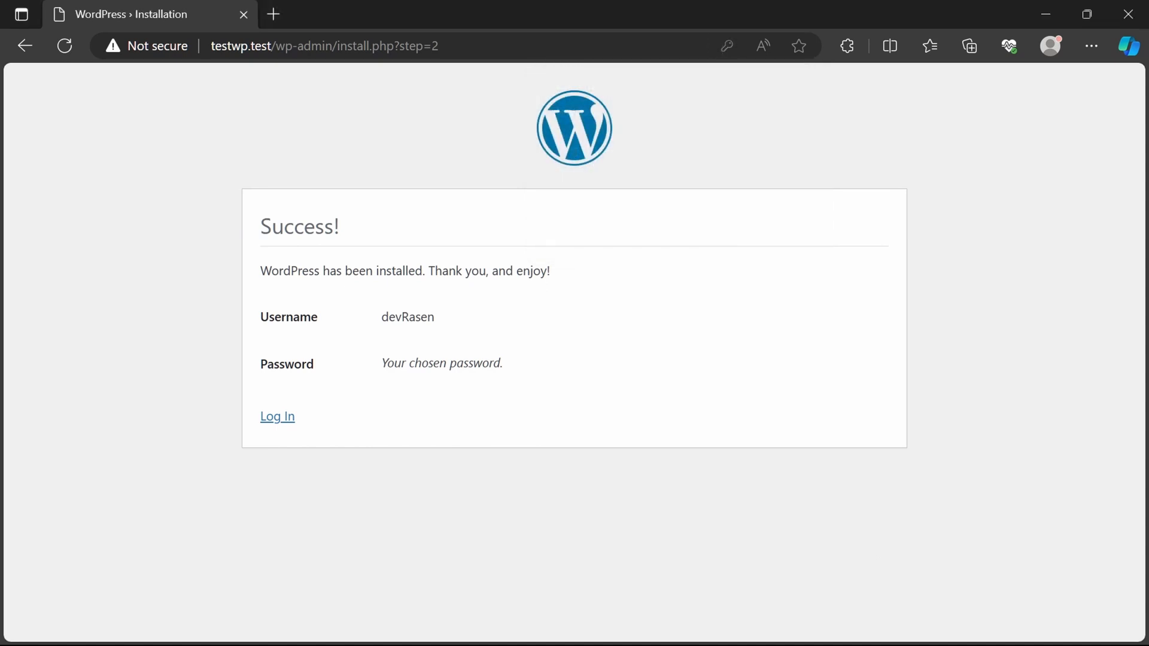
Log in to TestWP as devRasen to reach the WordPress dashboard.
click(277, 416)
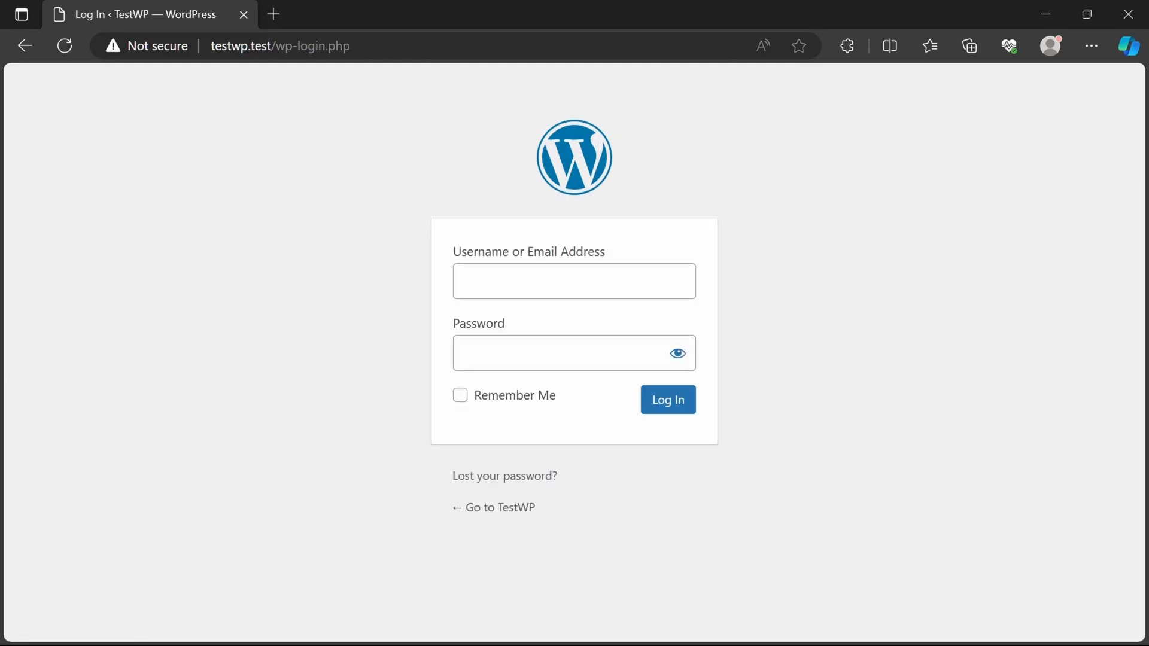
click(666, 399)
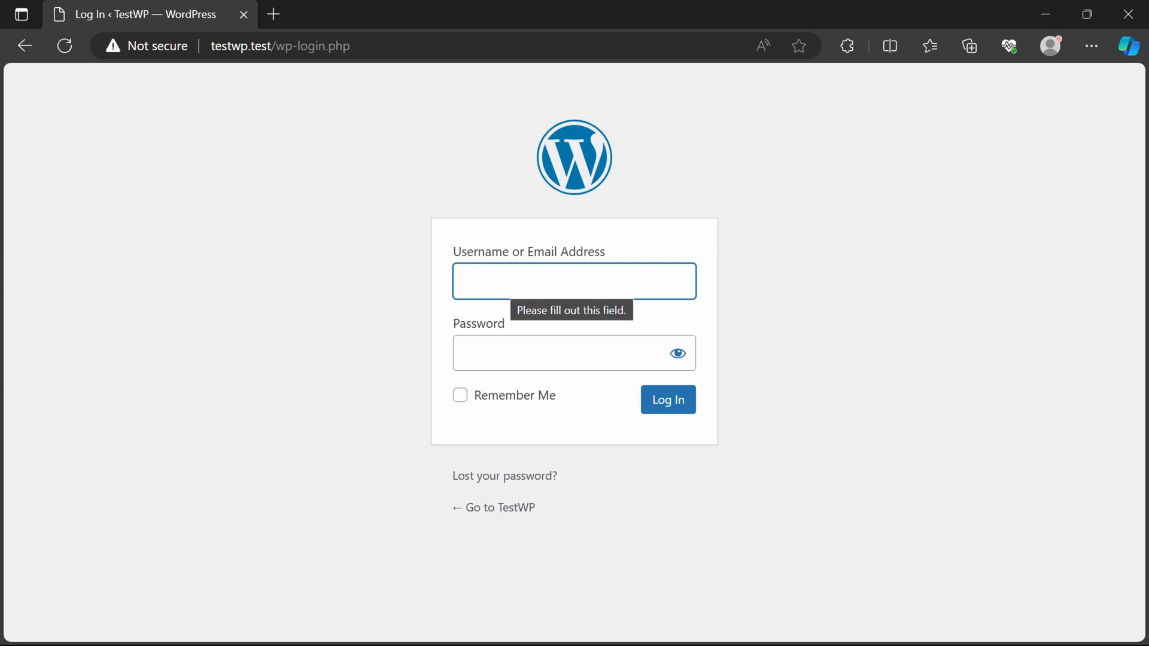
text(devRasen)
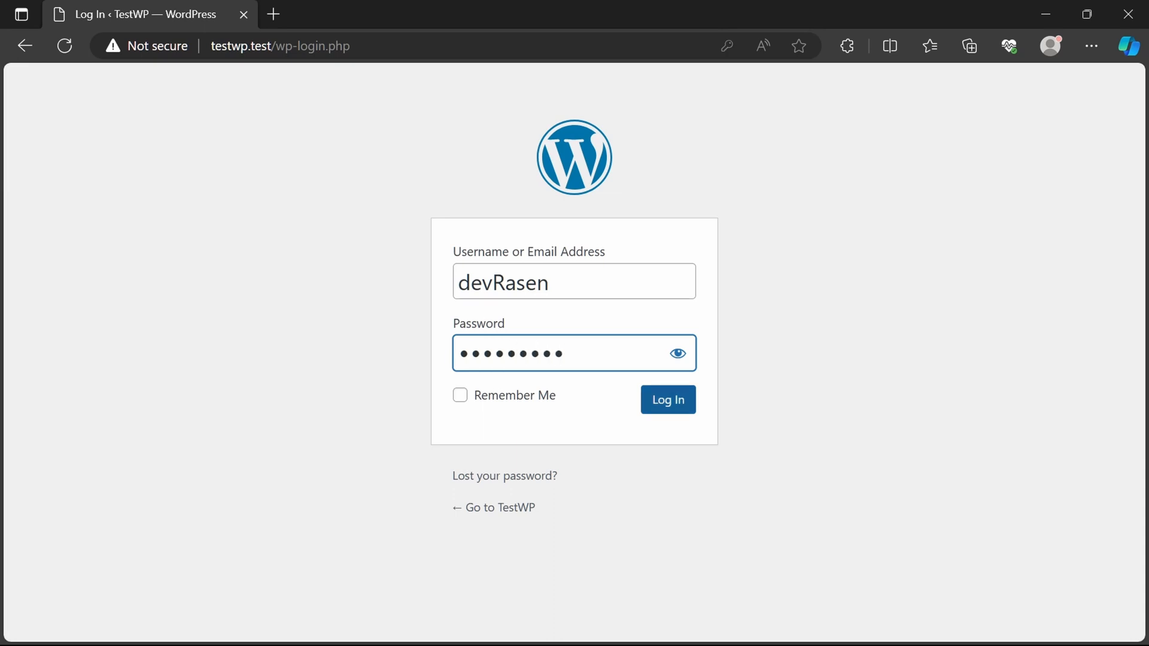
click(666, 399)
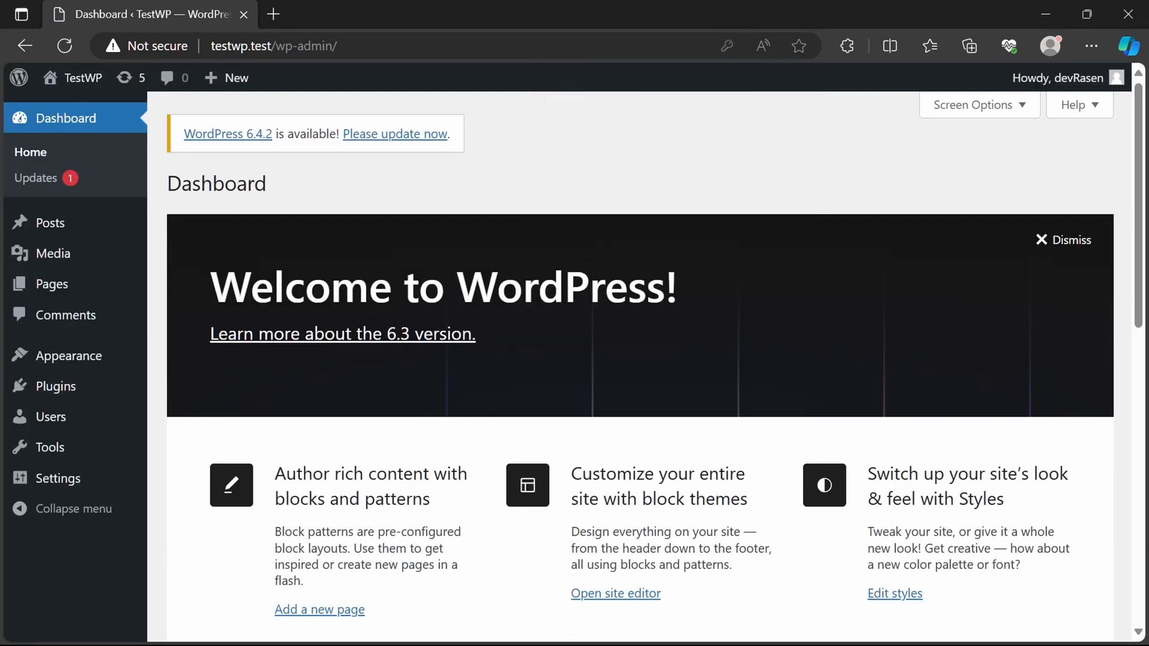
Open the TestWP front page in a new tab, then view Appearance > Themes.
right_click(82, 77)
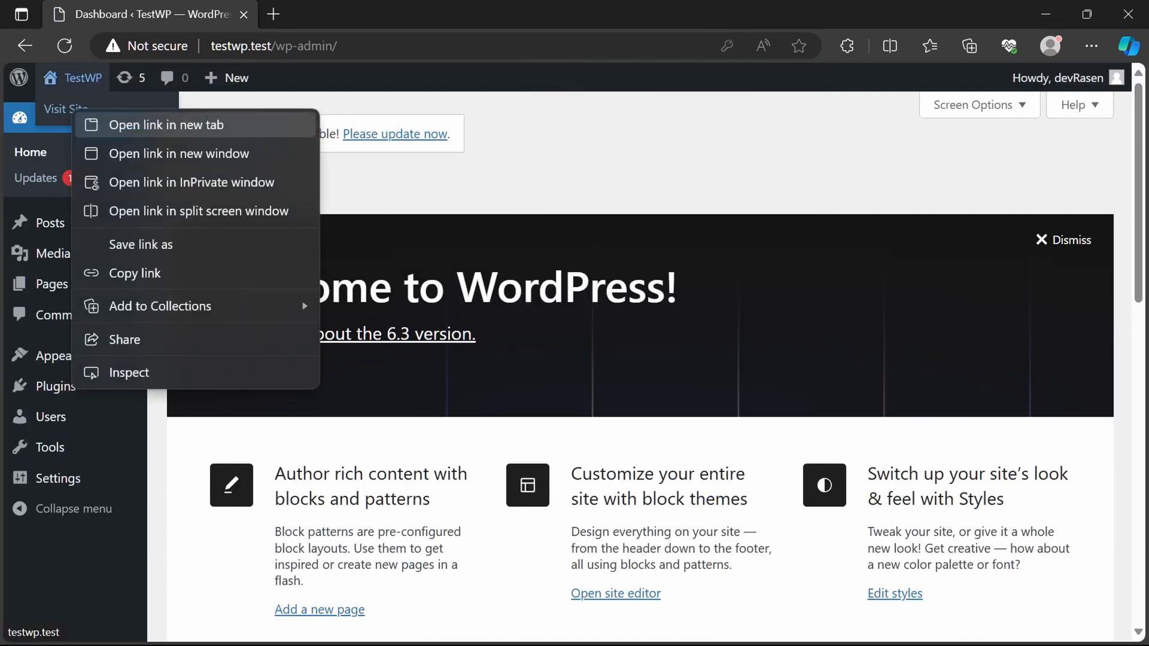
click(166, 125)
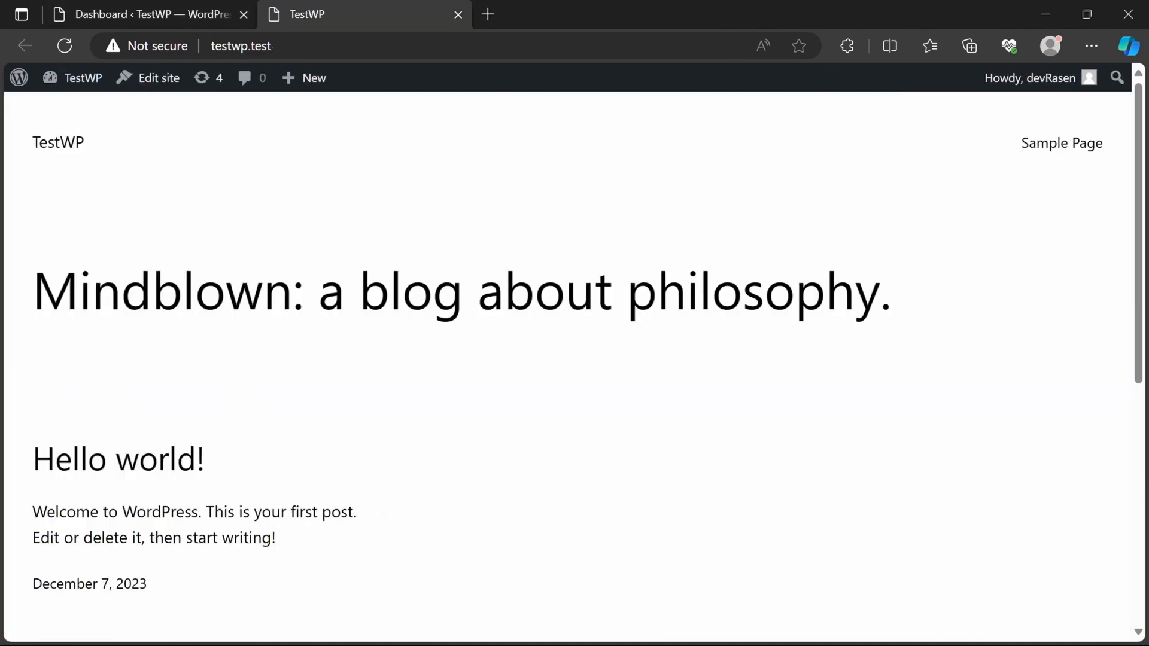
scroll(down, 3)
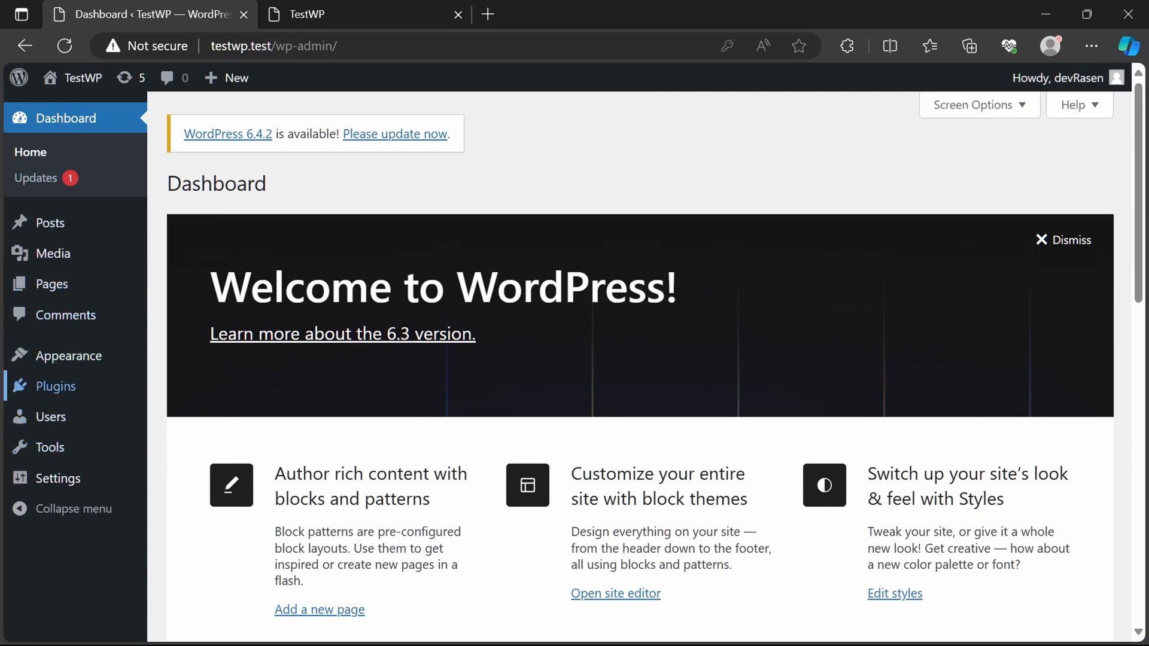
click(68, 355)
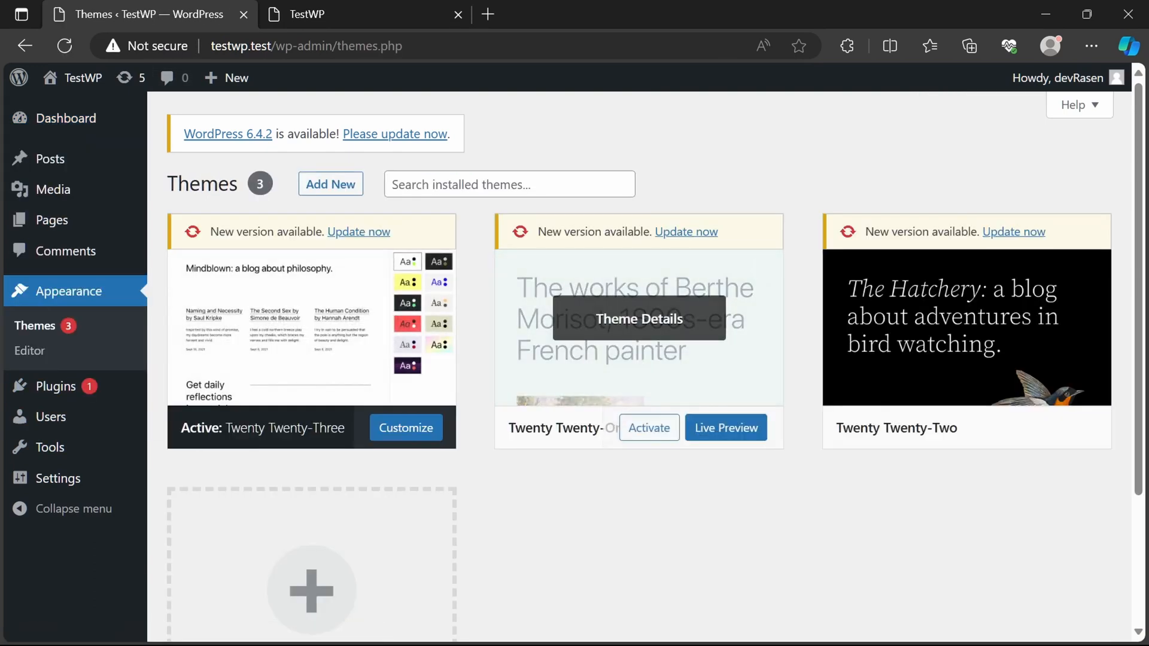